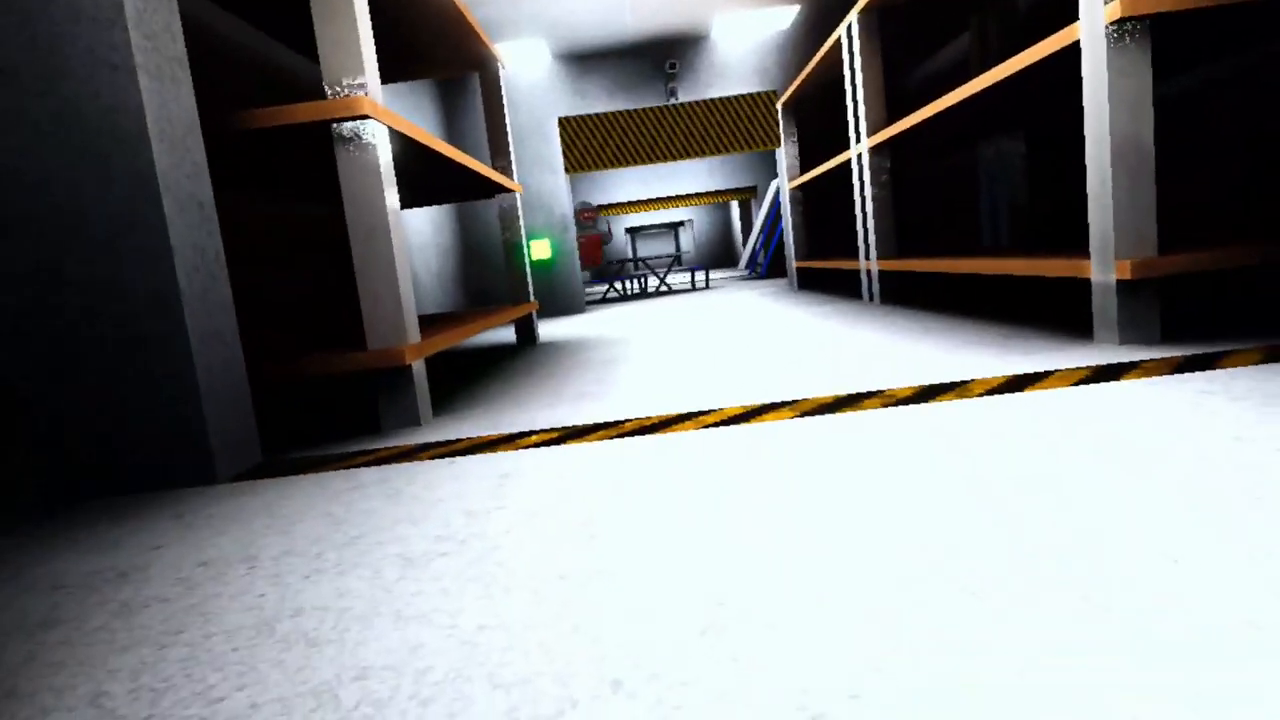
mouse_move(640, 360)
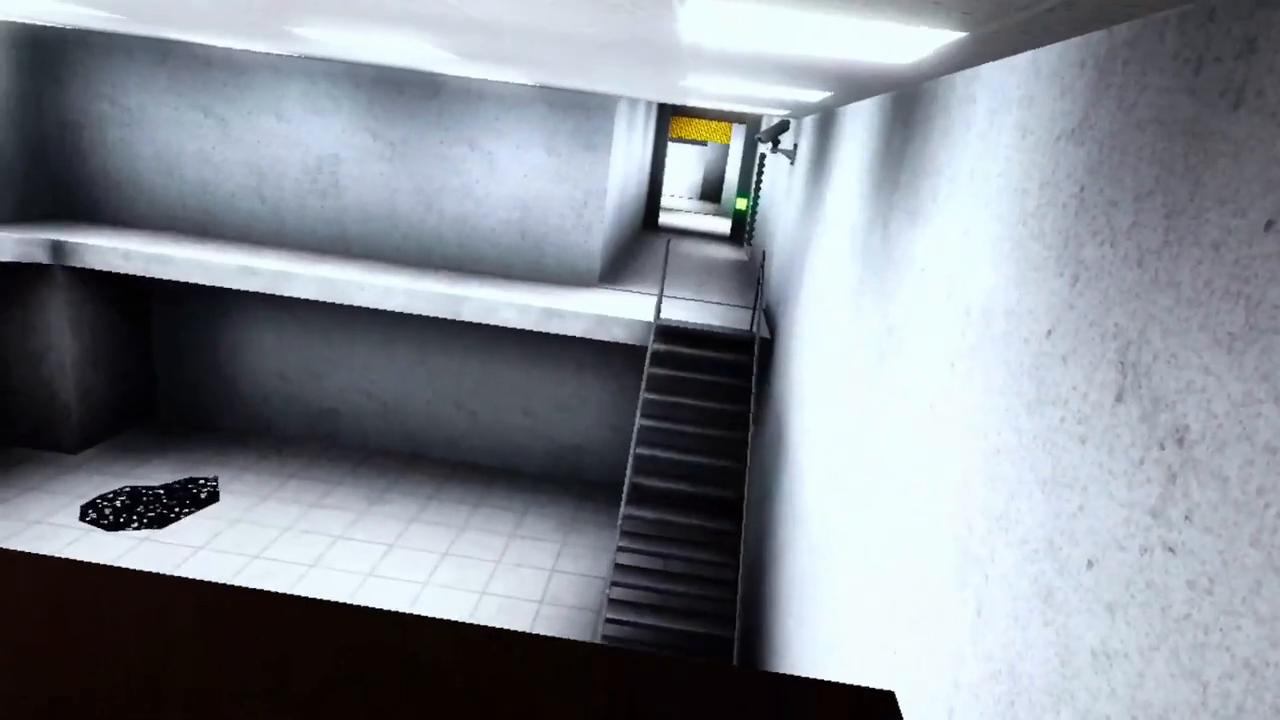
mouse_move(640, 360)
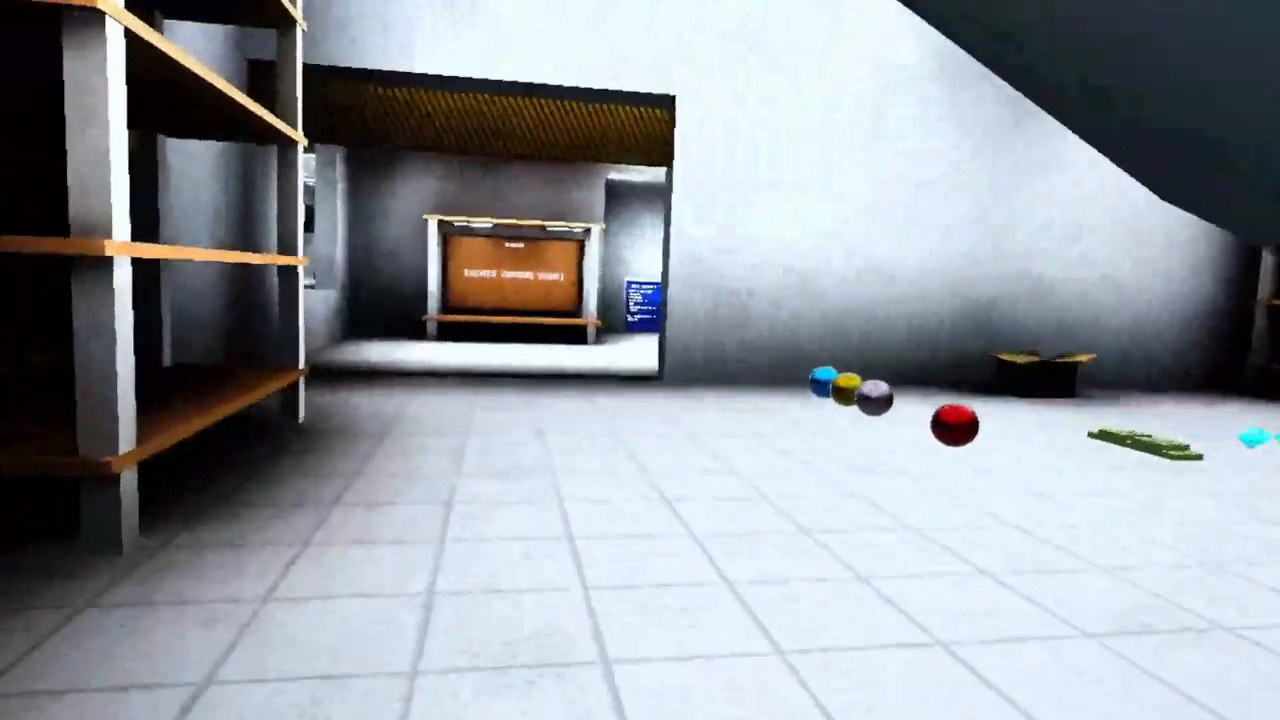
mouse_move(640, 360)
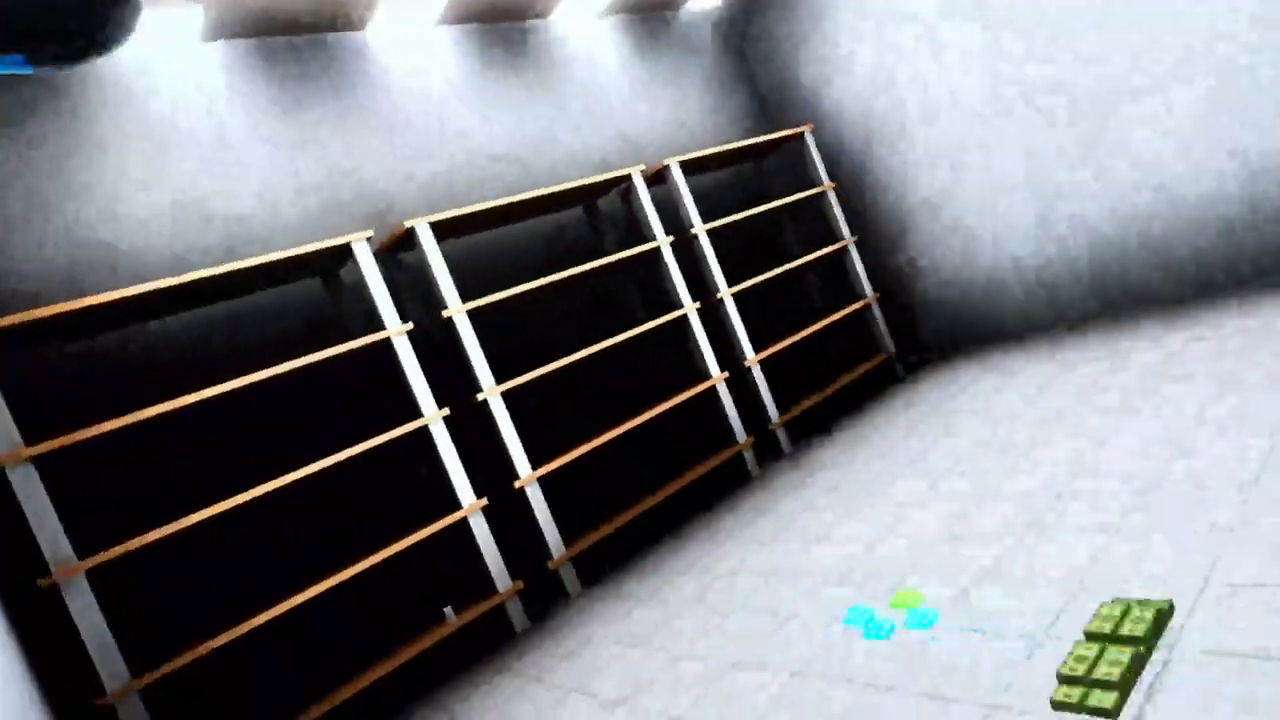